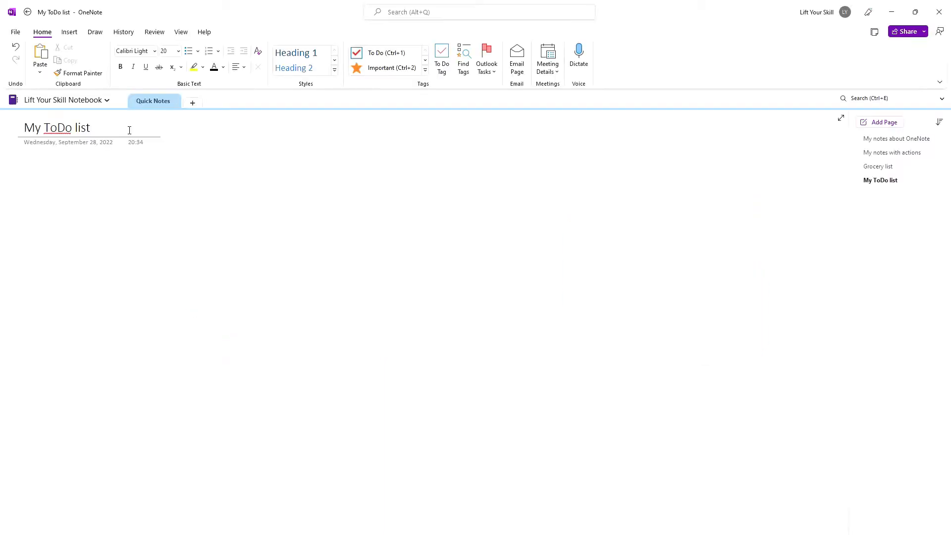
- Add a to-do checkbox item 'Create project plan' to the empty My ToDo list page
click(90, 127)
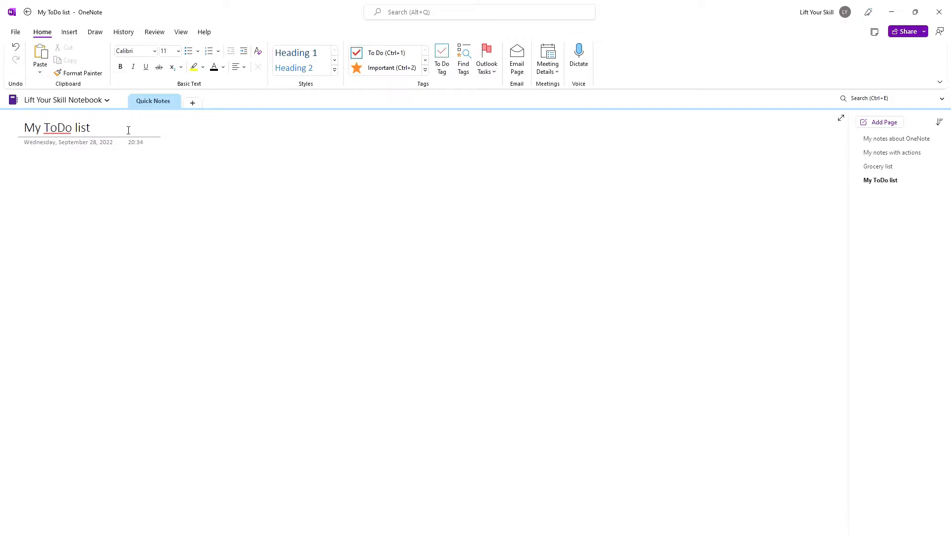
text(Create pro)
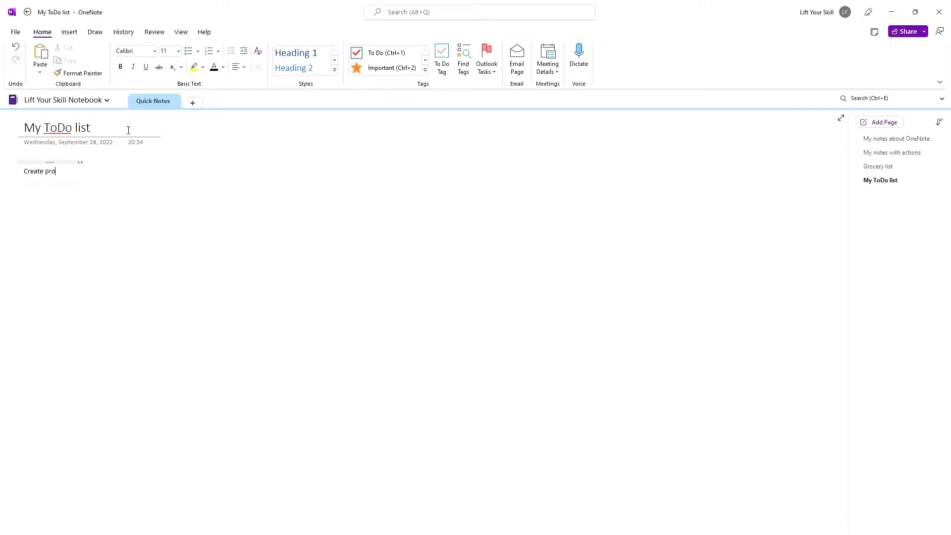
text(ject plan)
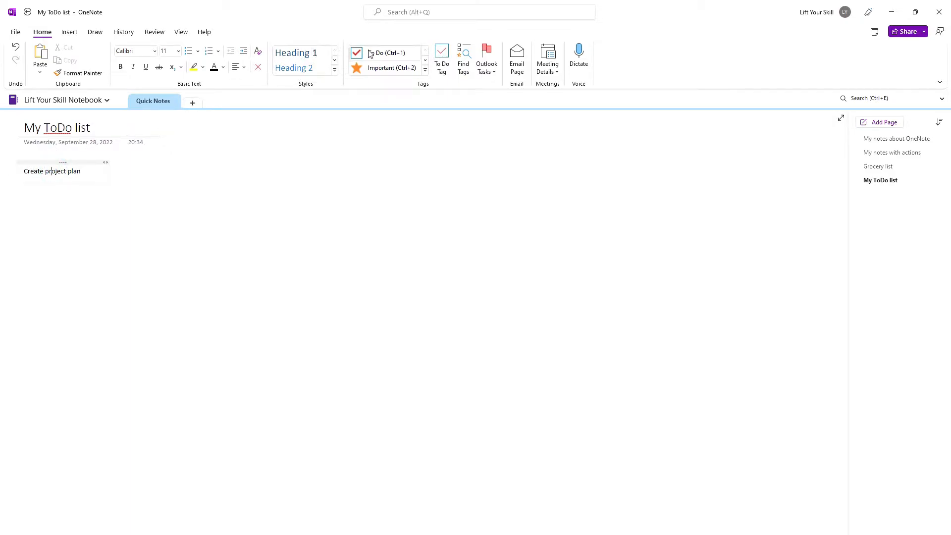
key(ctrl+1)
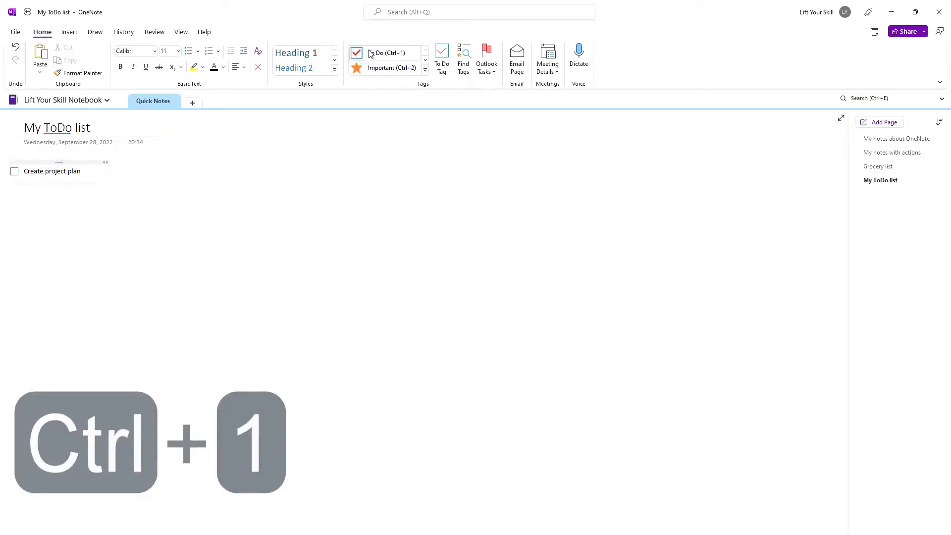
key(ctrl+1)
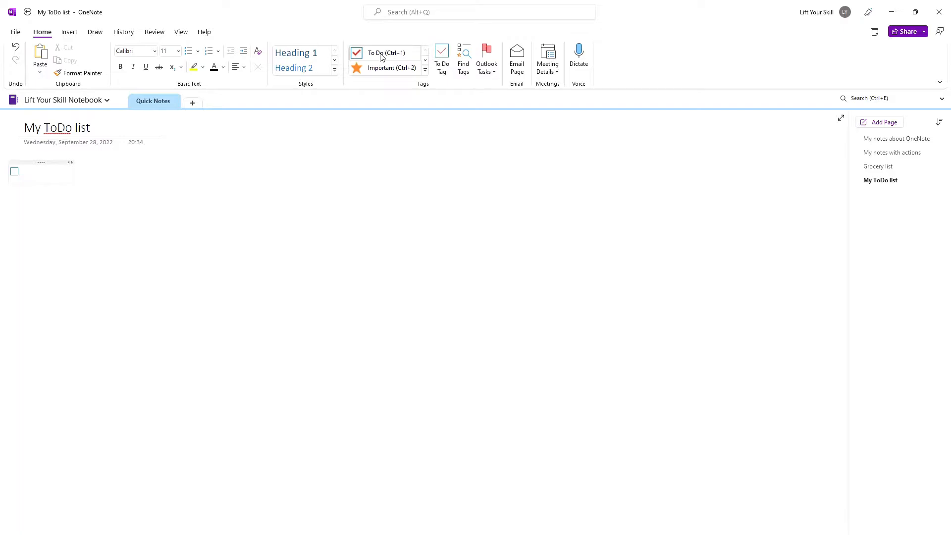
text(Create project plan)
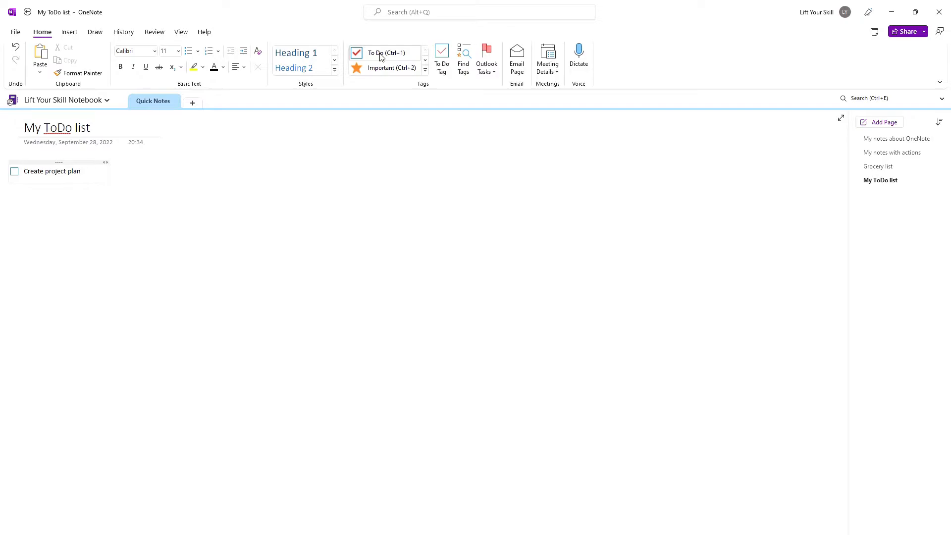
key(enter)
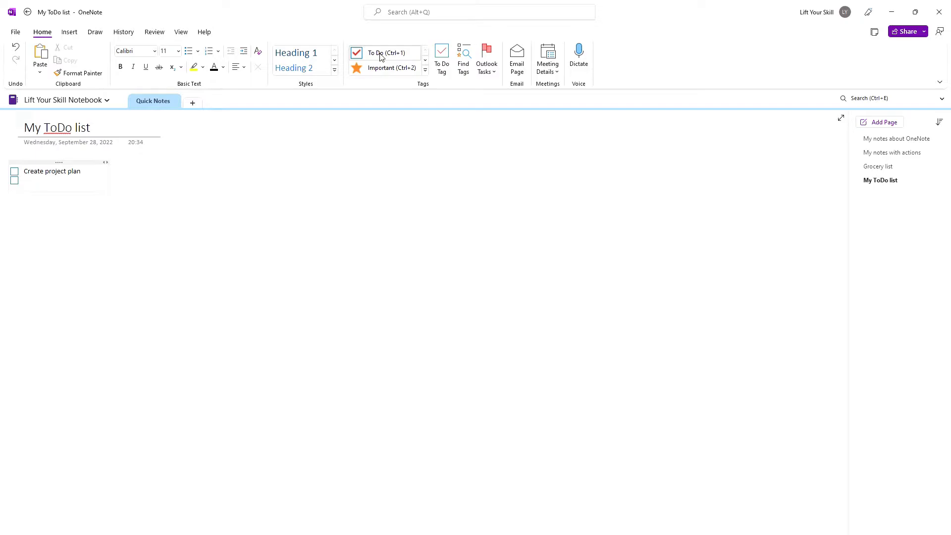
- Add a second checkbox item 'Identify stakeholders' below it
click(28, 180)
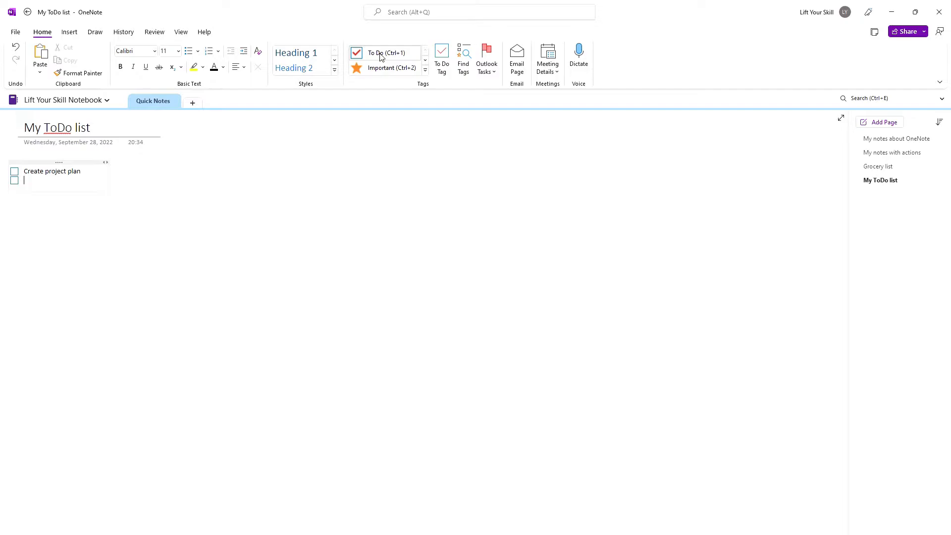
text(Identify stakeholders)
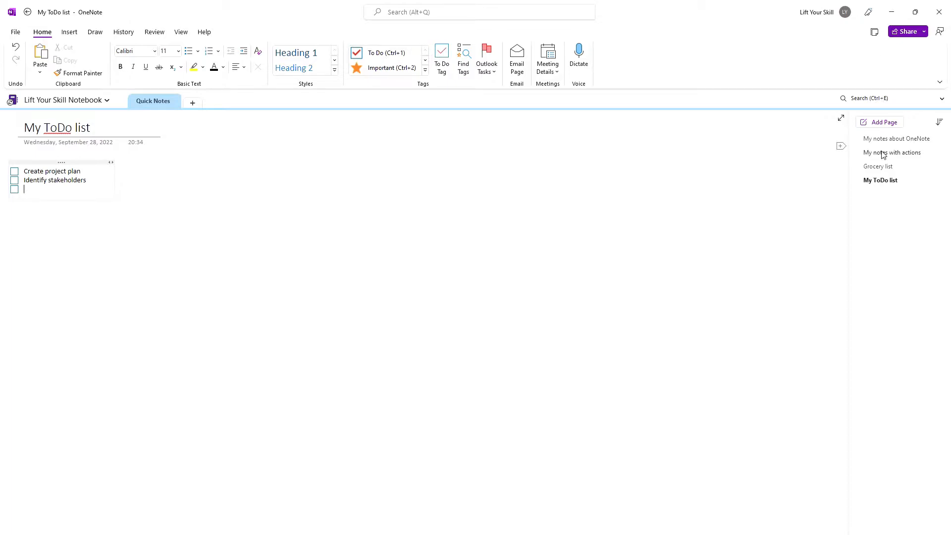
- Tag all four action lines on the My notes with actions page as to-do checkboxes
click(891, 152)
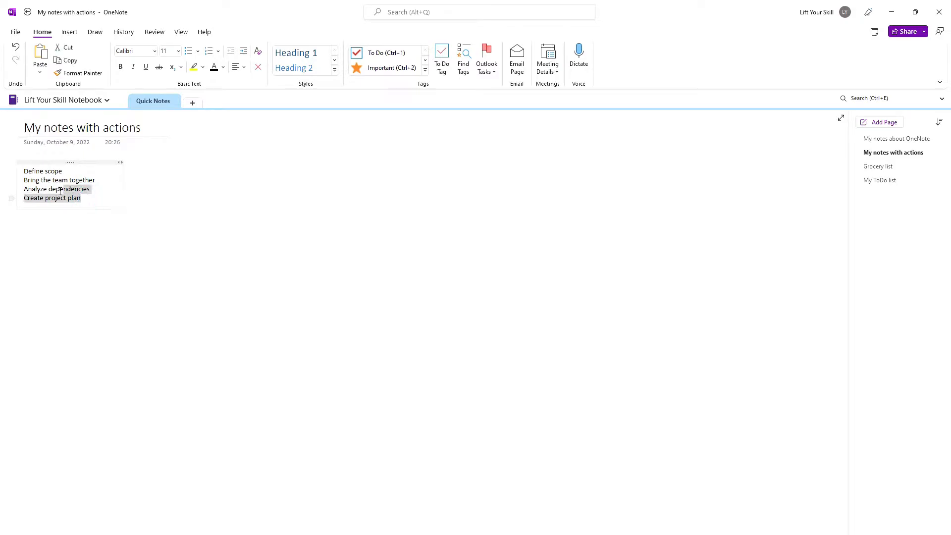
click(384, 52)
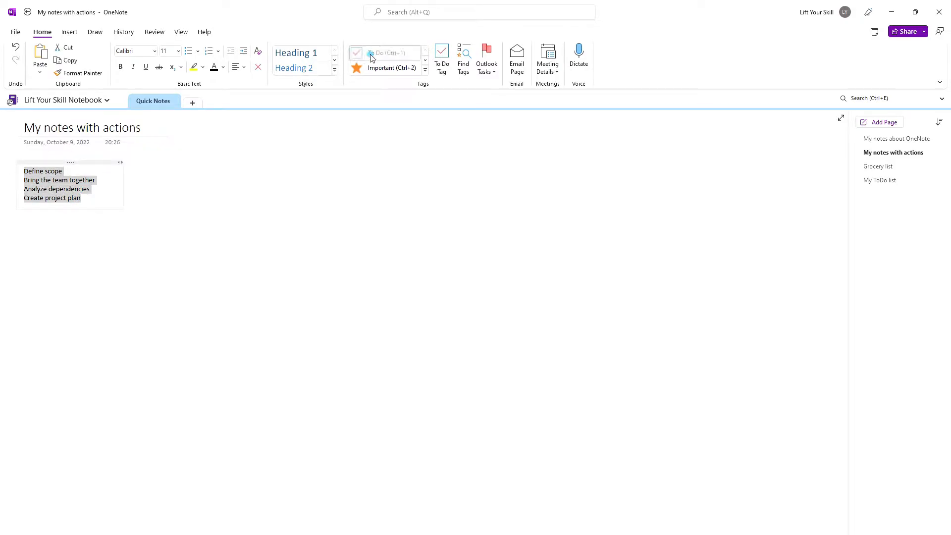
click(385, 53)
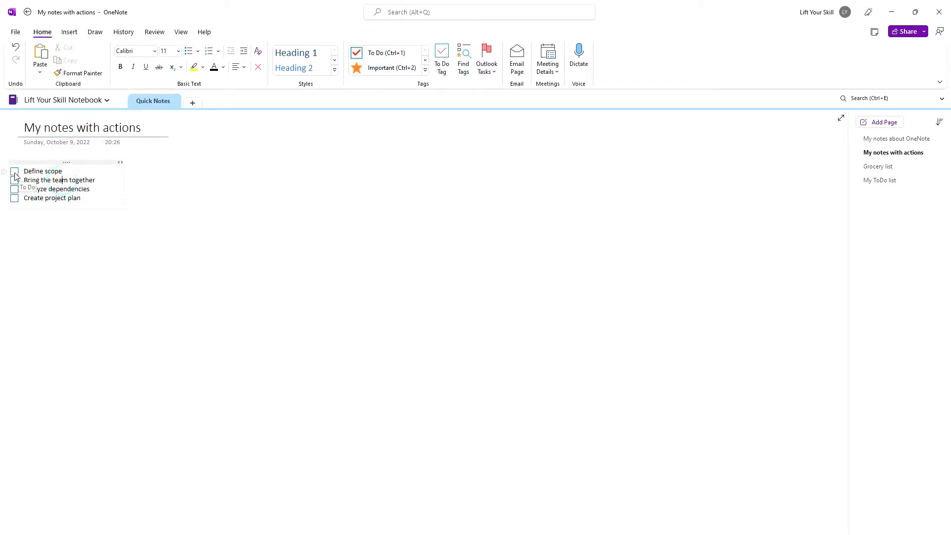
click(14, 172)
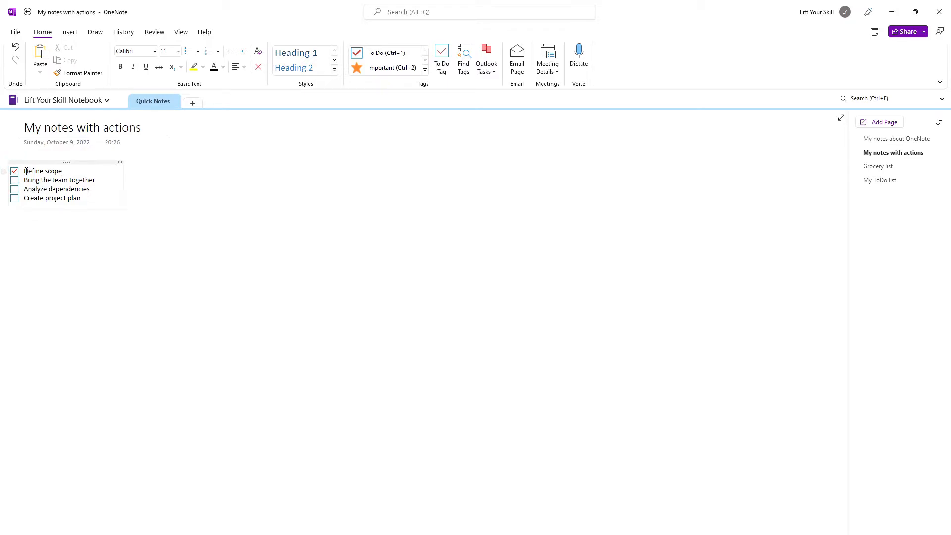
click(14, 171)
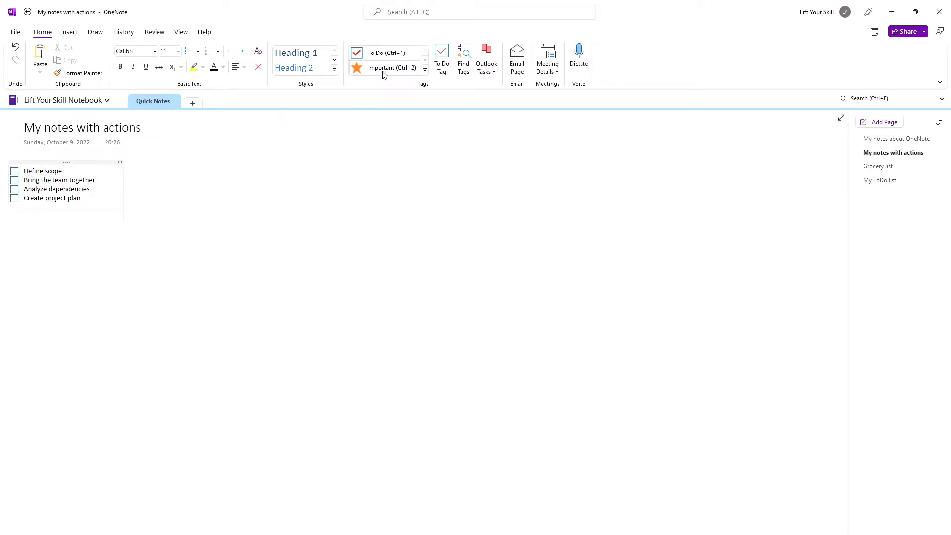
click(386, 53)
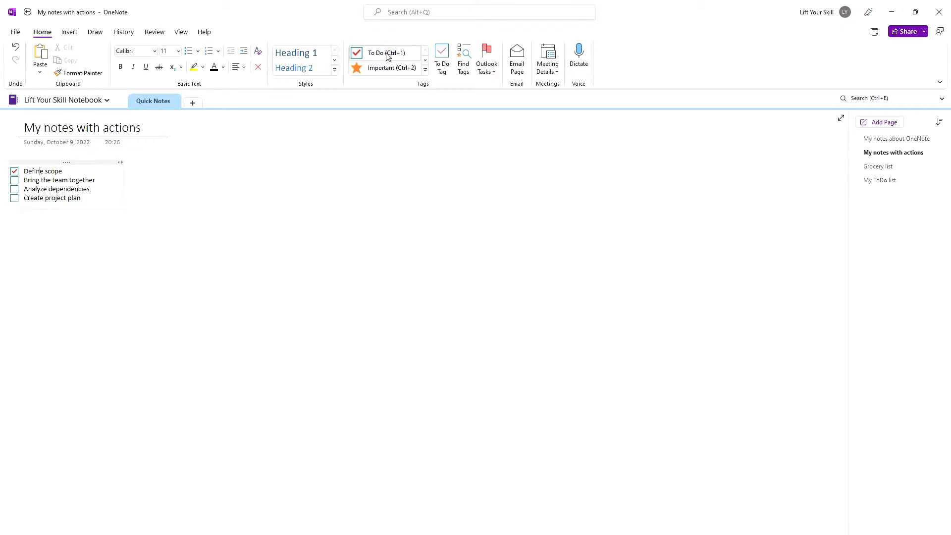
click(14, 171)
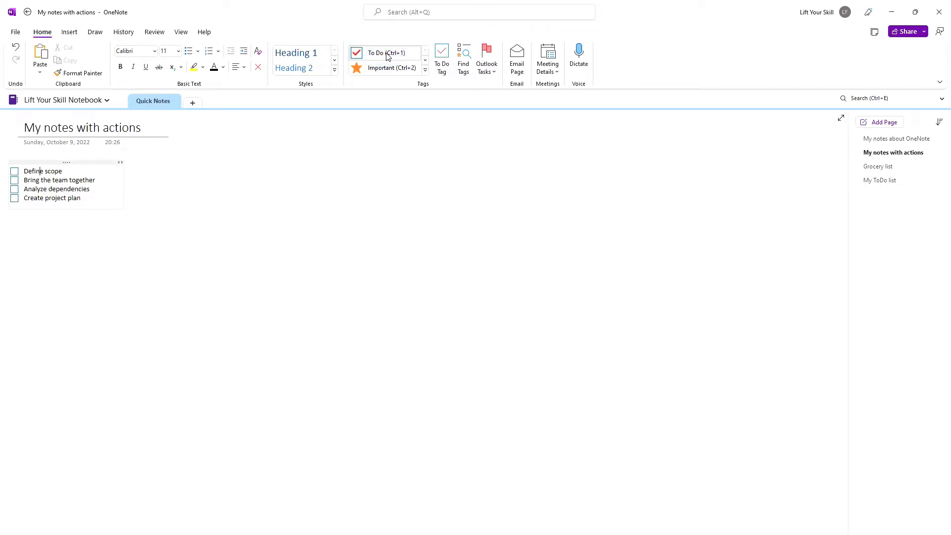
click(386, 52)
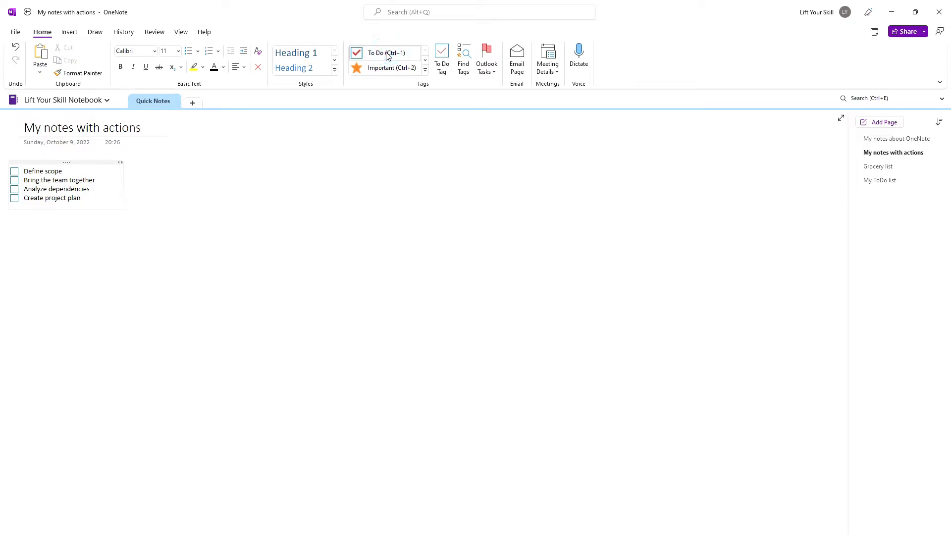
key(ctrl+1)
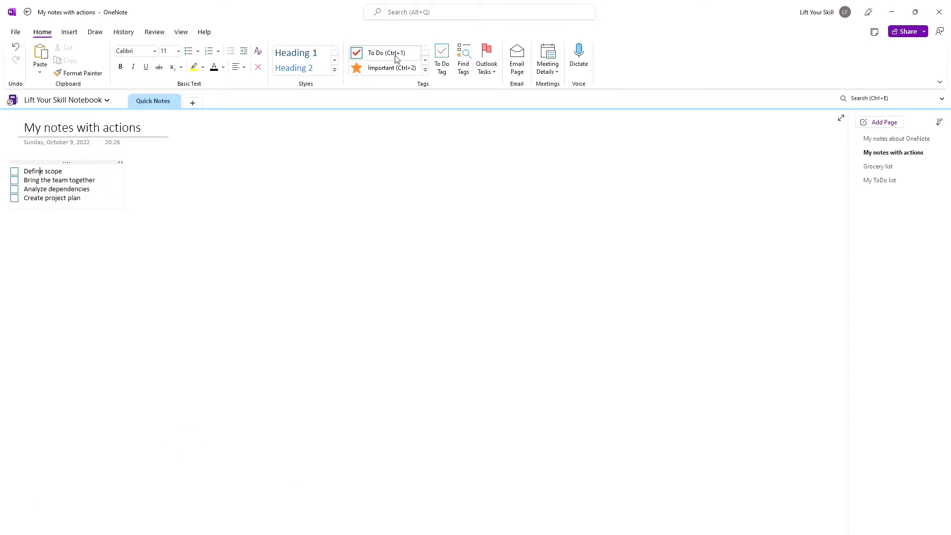
mouse_move(663, 97)
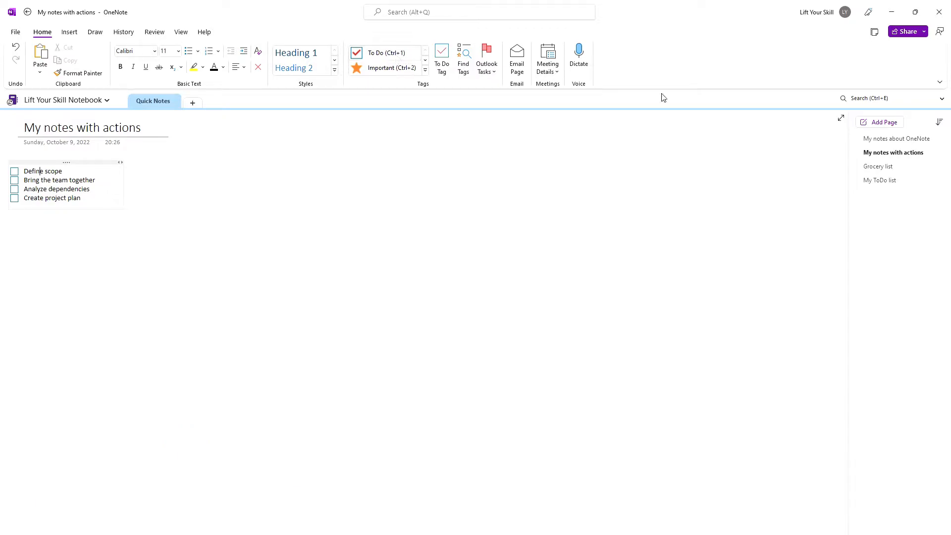
- Tick Butter on the Grocery list in the second OneNote window so both windows show it ticked
click(879, 166)
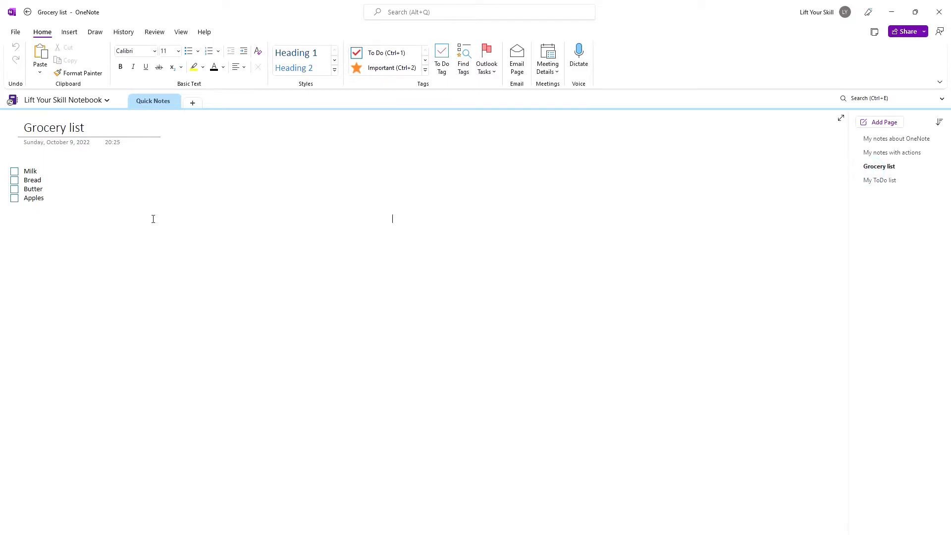
mouse_move(40, 126)
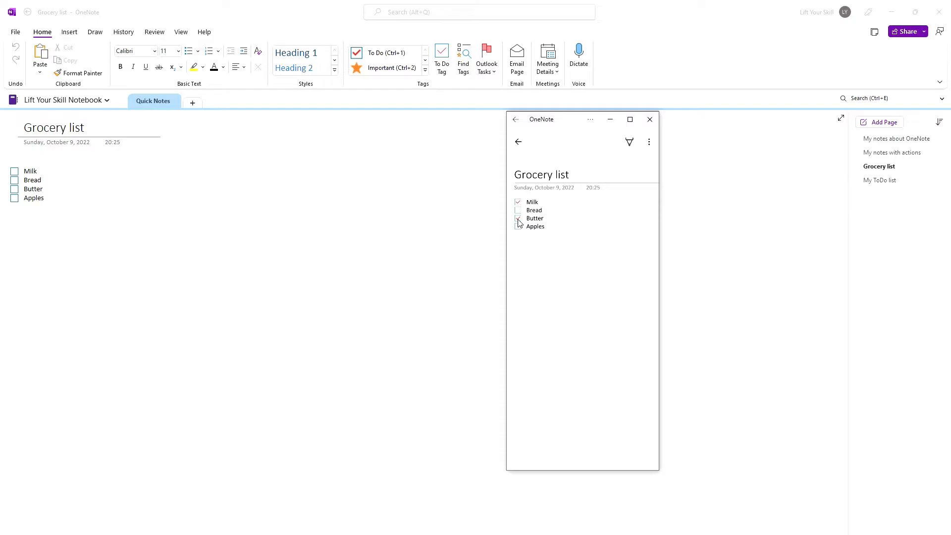
click(518, 218)
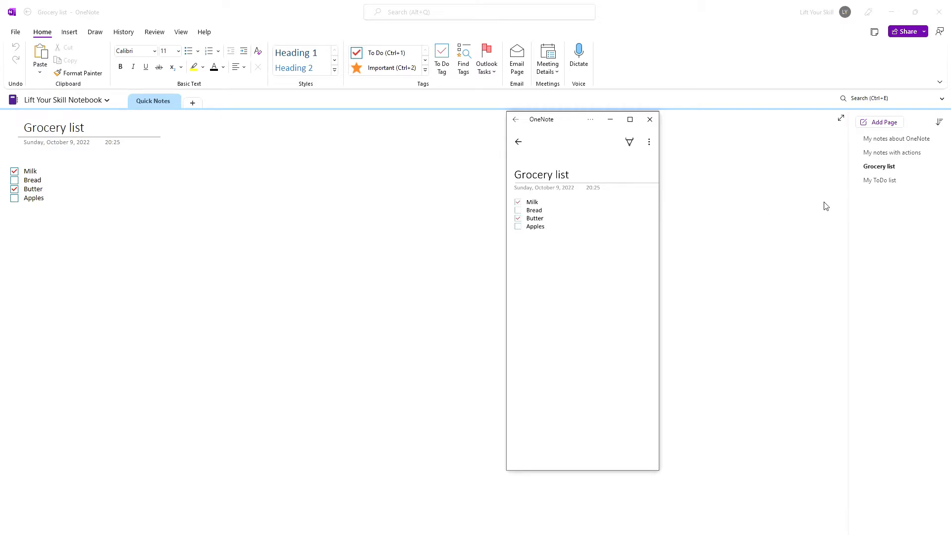
mouse_move(882, 177)
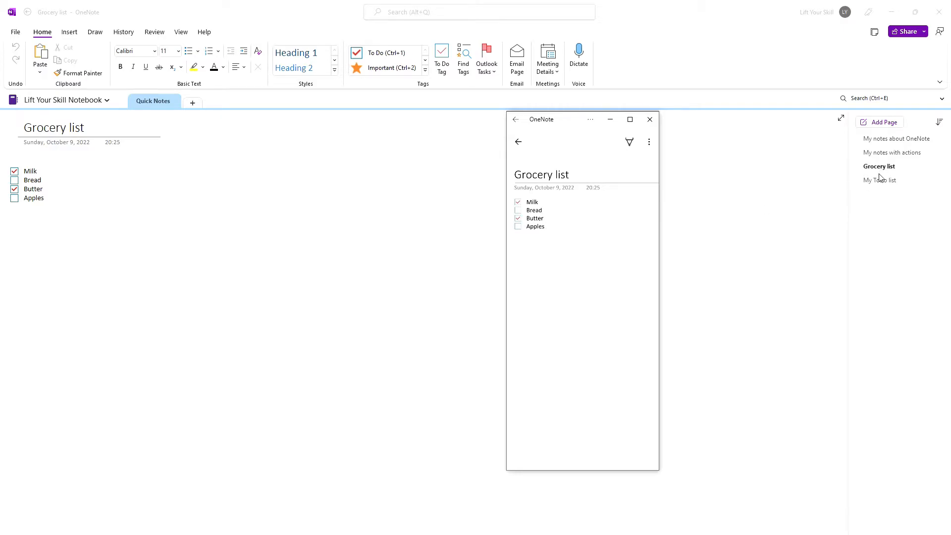
- Flag the Define scope line as an Outlook task due tomorrow and start a new line below it
click(880, 181)
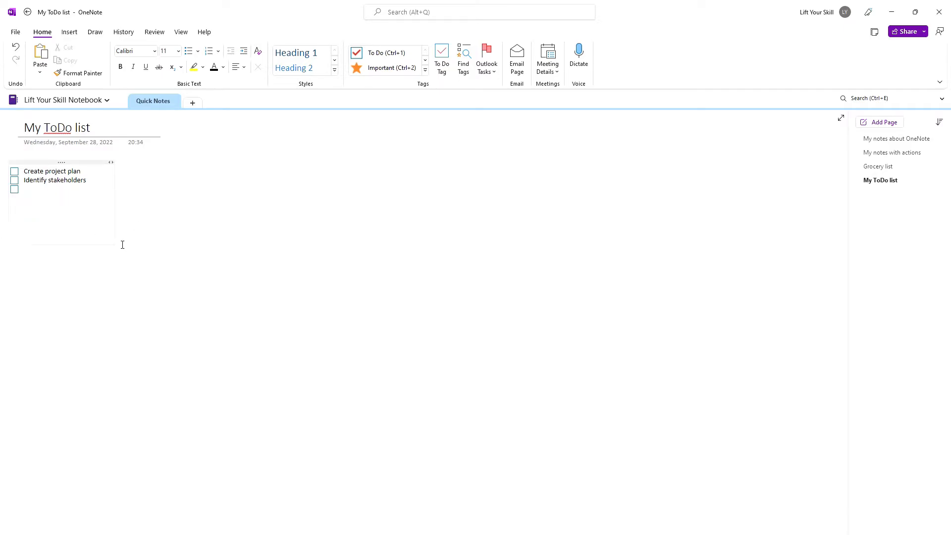
text(Define scope)
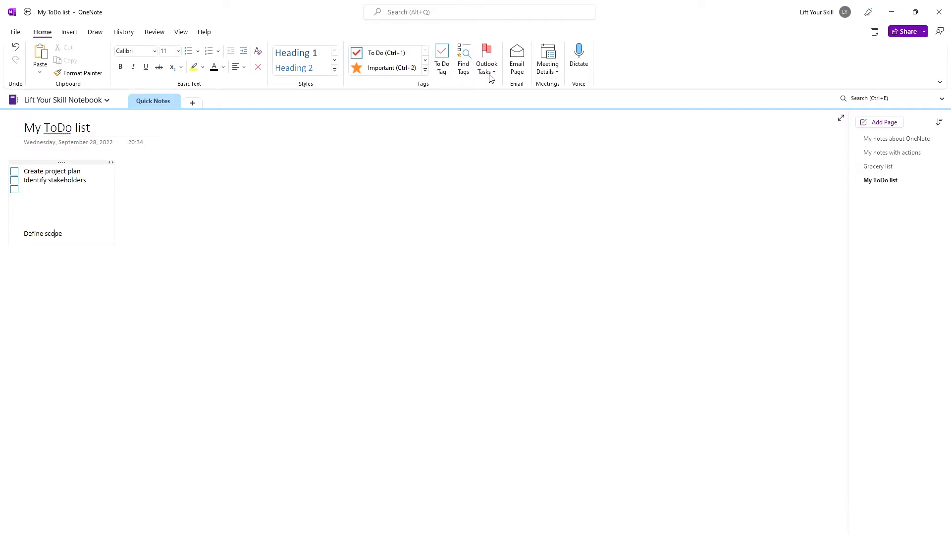
click(487, 55)
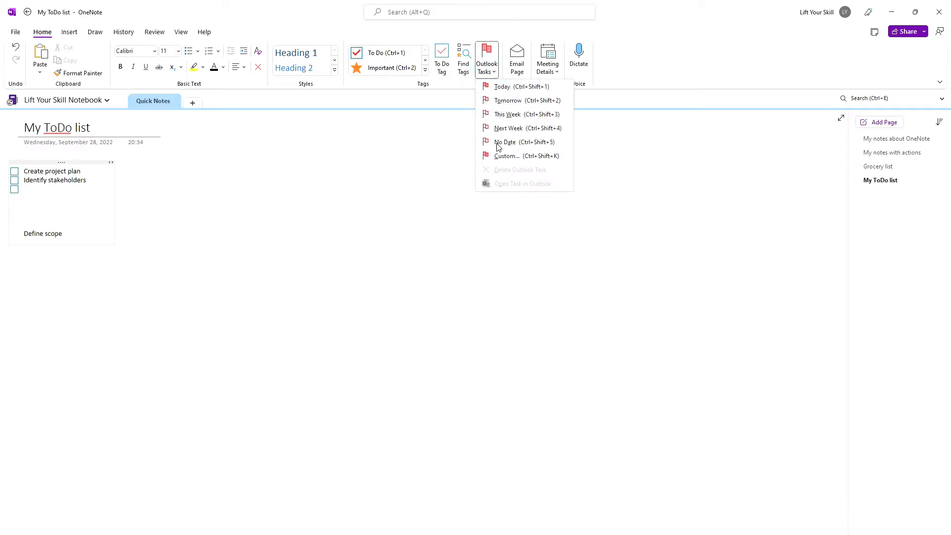
mouse_move(509, 89)
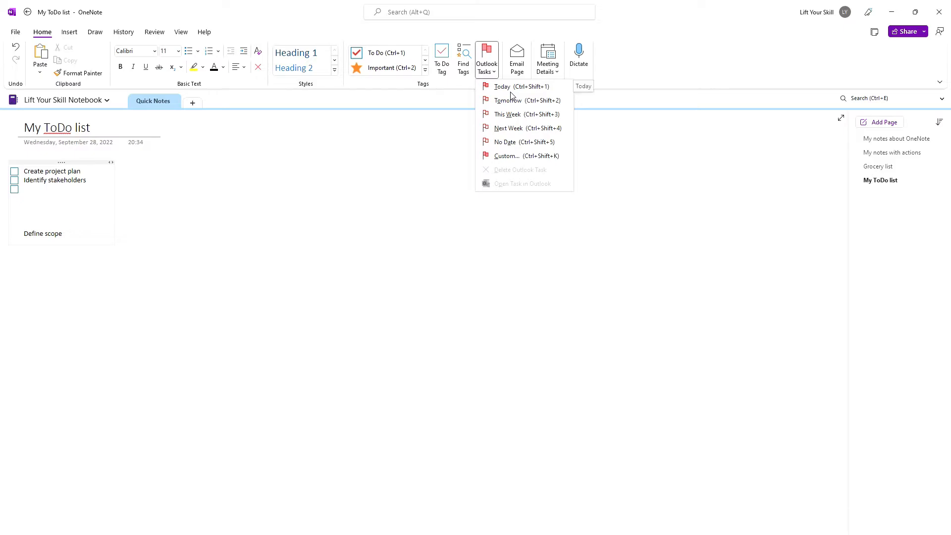
mouse_move(512, 101)
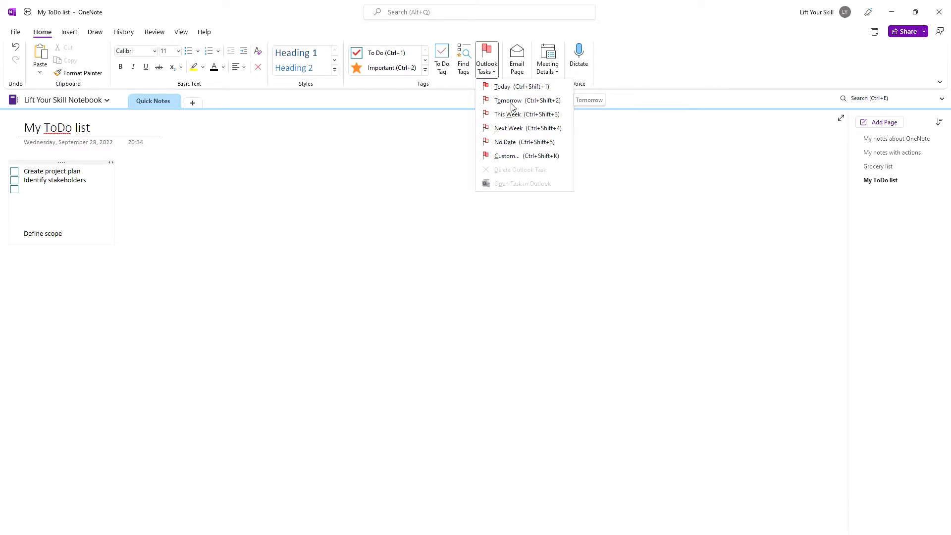
click(507, 100)
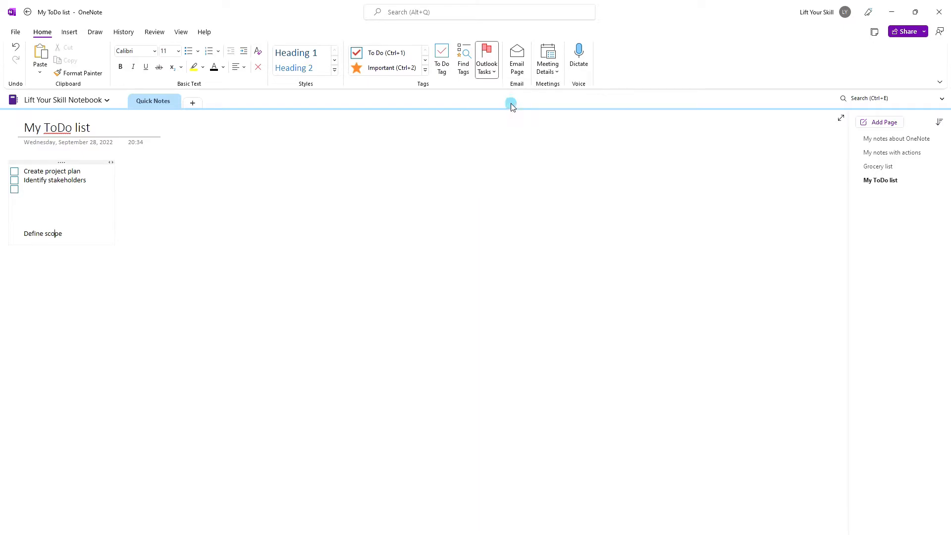
key(ctrl+shift+2)
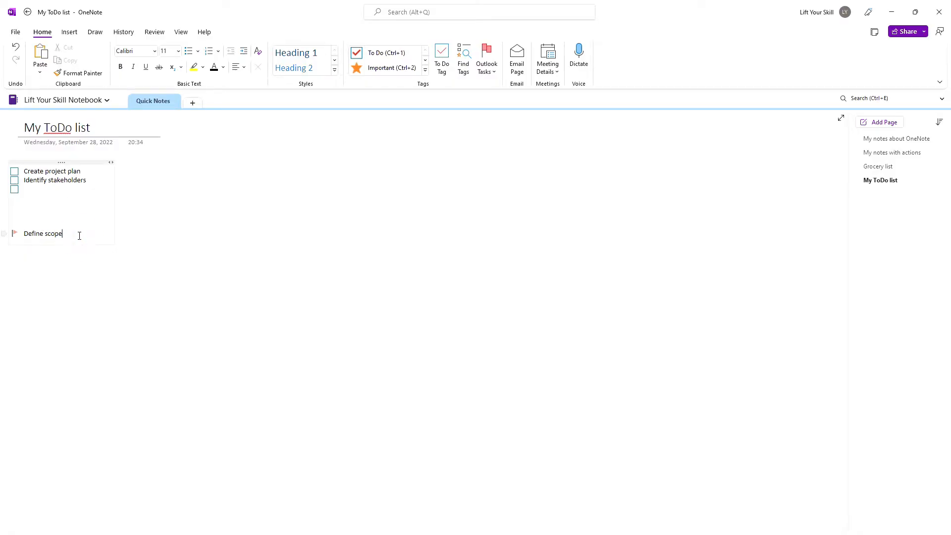
key(enter)
text(Make analys)
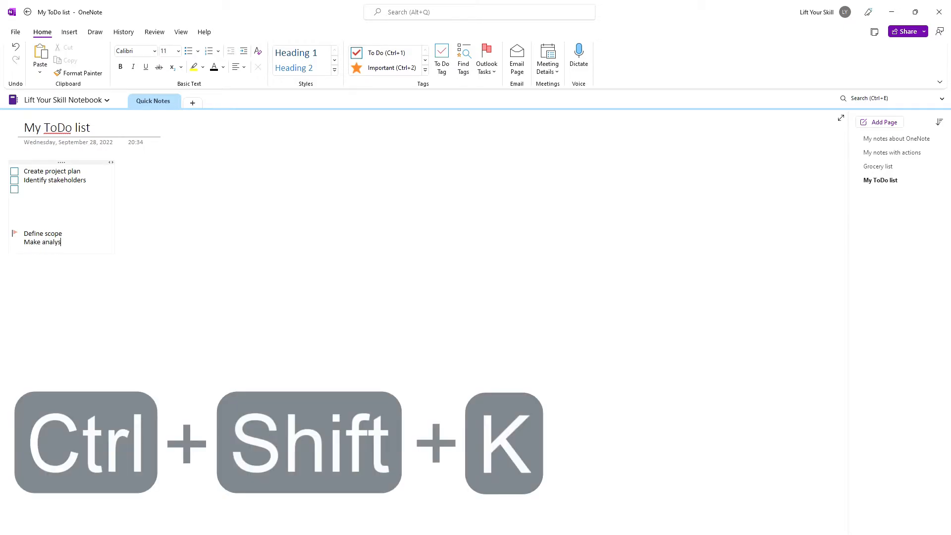
- Save the Make analysis Outlook task with due date 27 October 2022 and close it
click(486, 58)
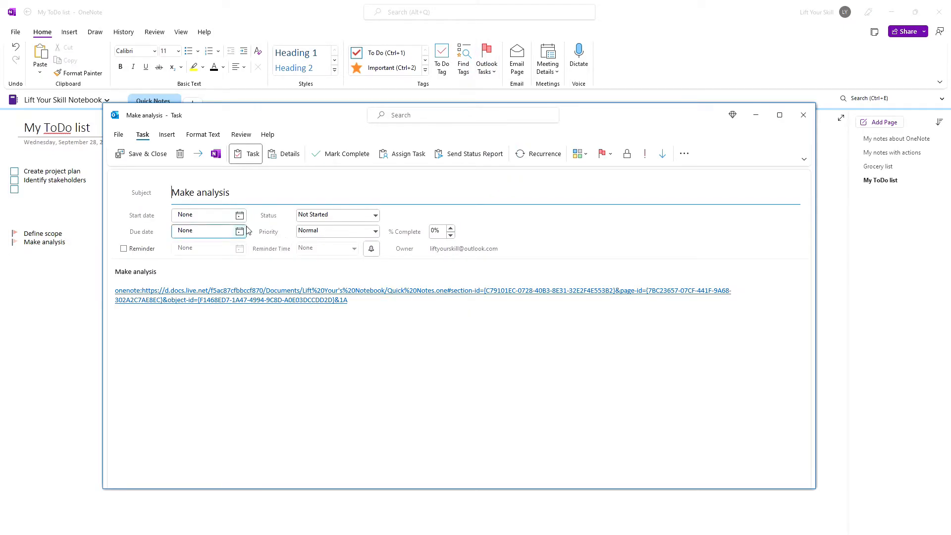
click(240, 231)
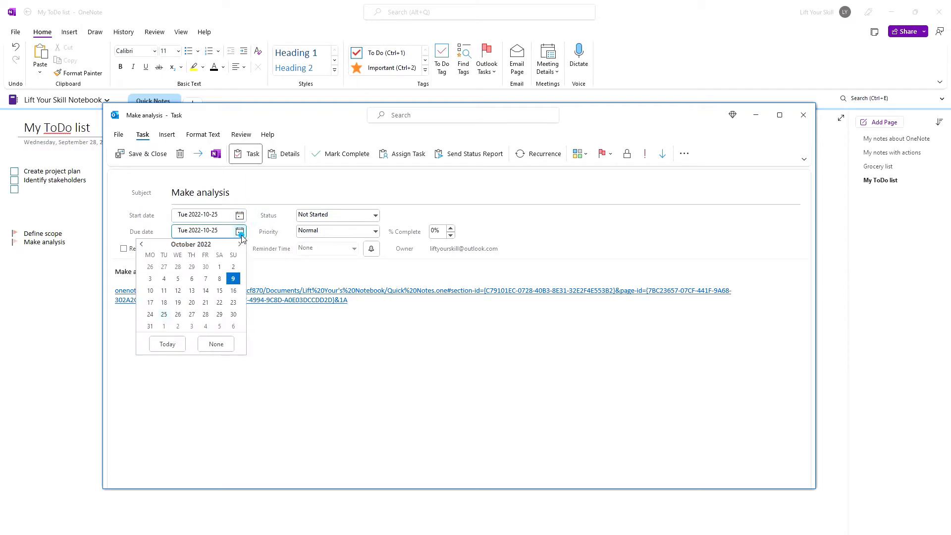
click(191, 314)
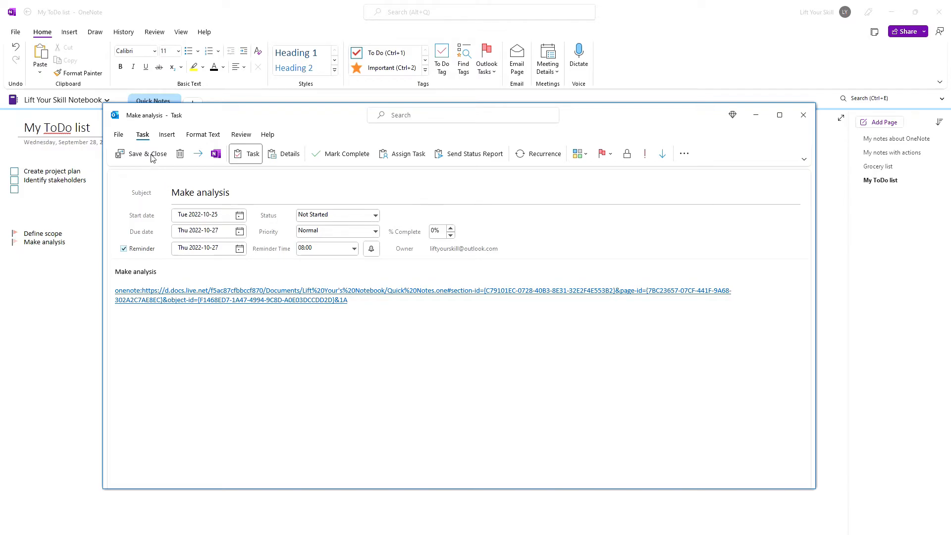
click(147, 153)
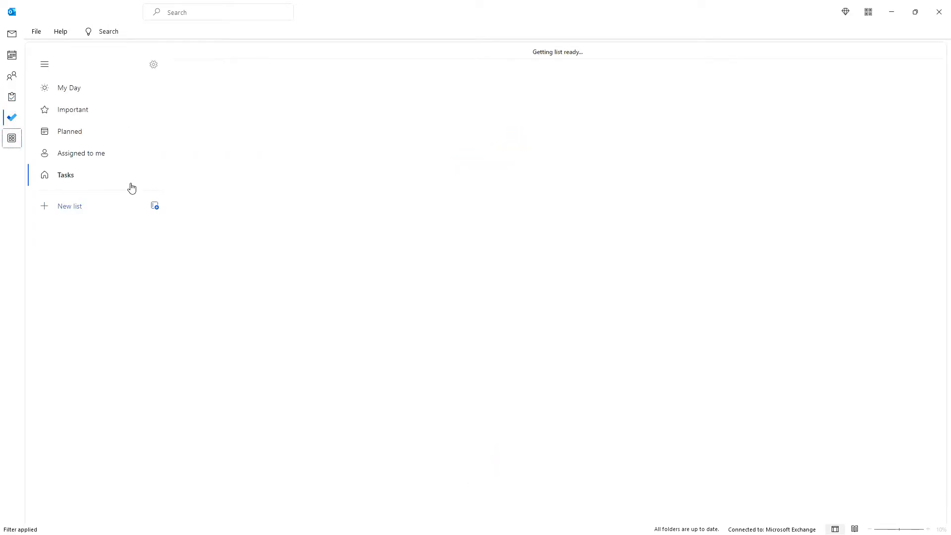
- Follow the Make analysis task's OneNote link back to the My ToDo list page, without setting a default app
click(65, 174)
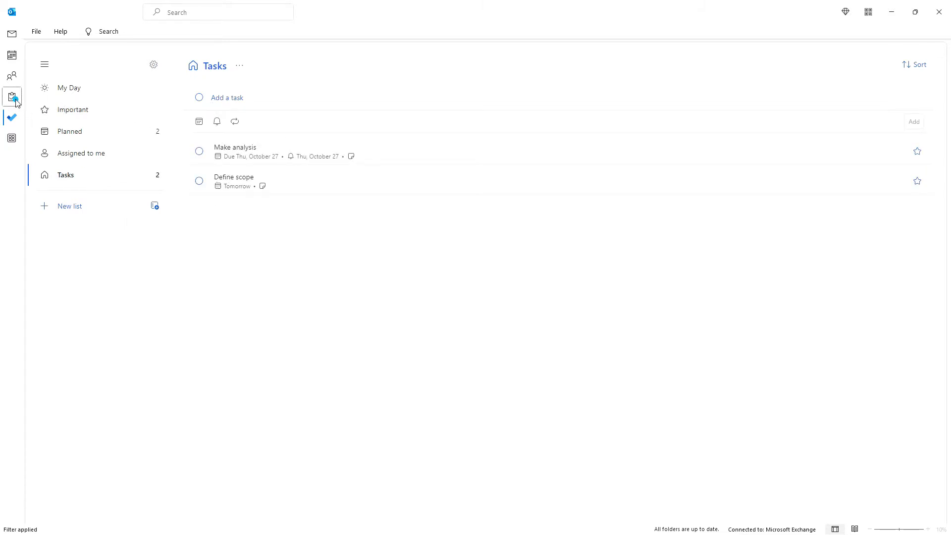
double_click(235, 150)
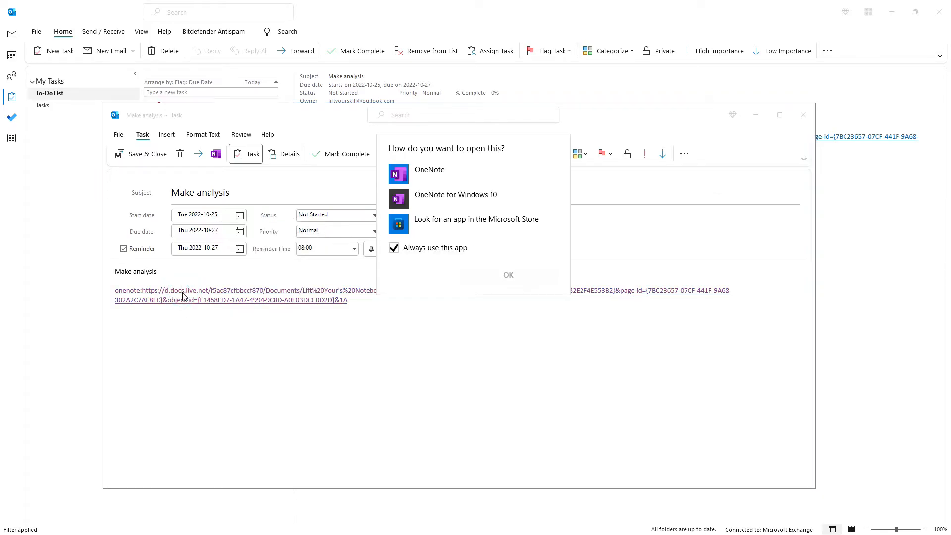
click(393, 247)
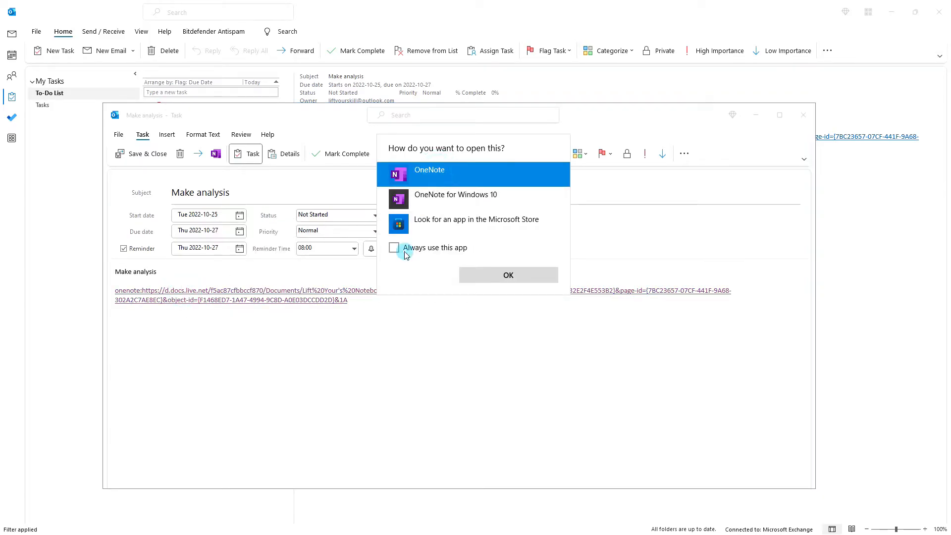
click(507, 275)
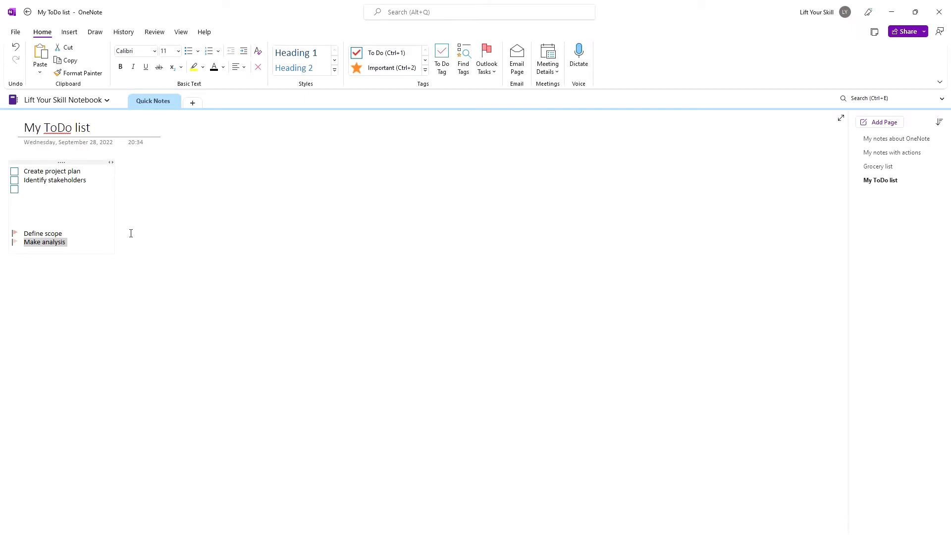
mouse_move(14, 241)
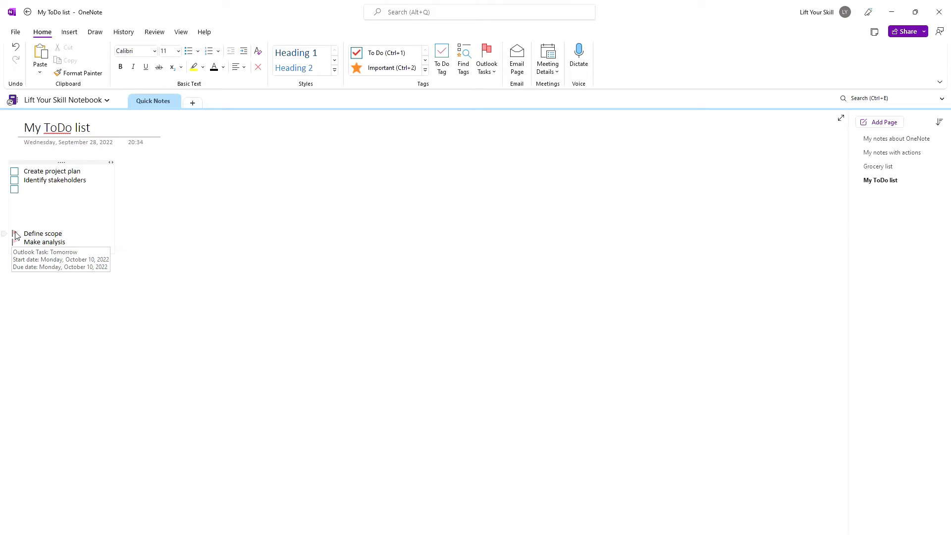
click(61, 234)
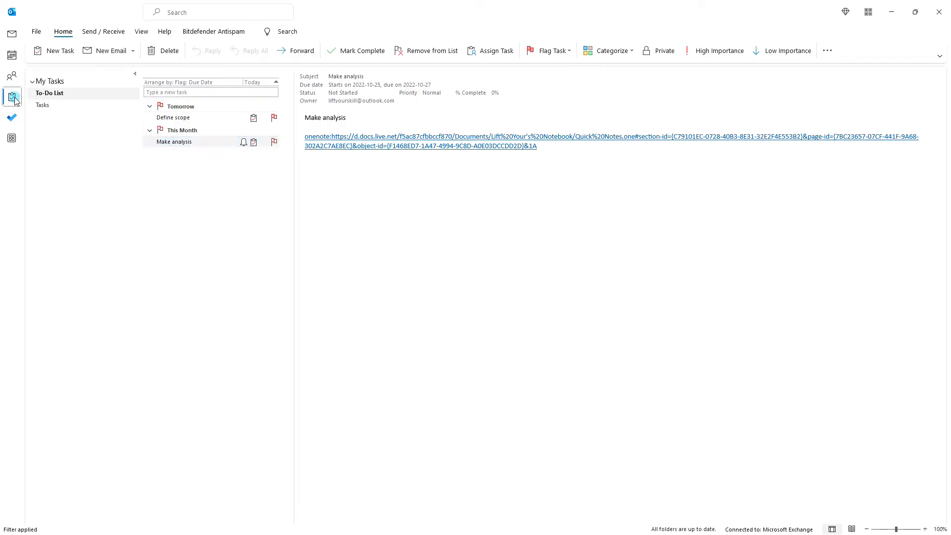
- Review the Define scope task, due 2022-10-10, from Outlook's To-Do List
click(173, 116)
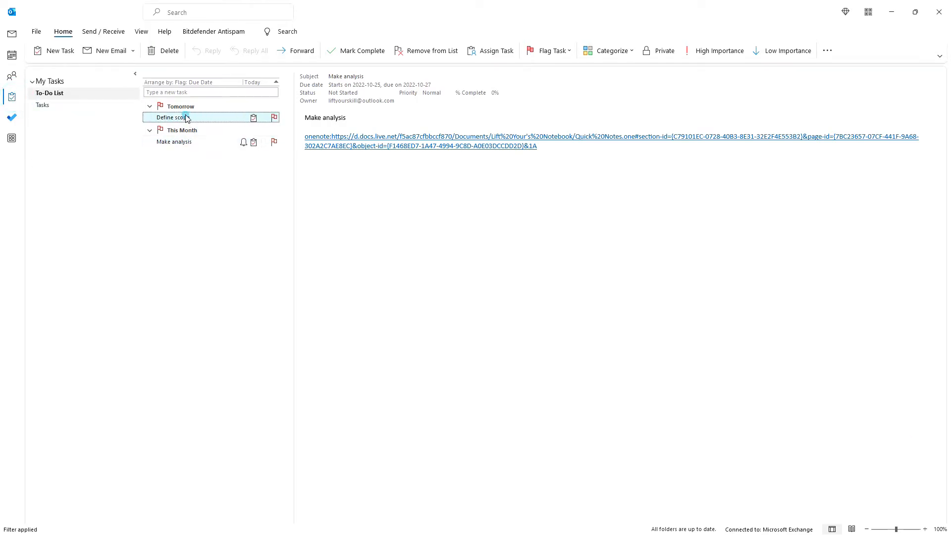
click(172, 117)
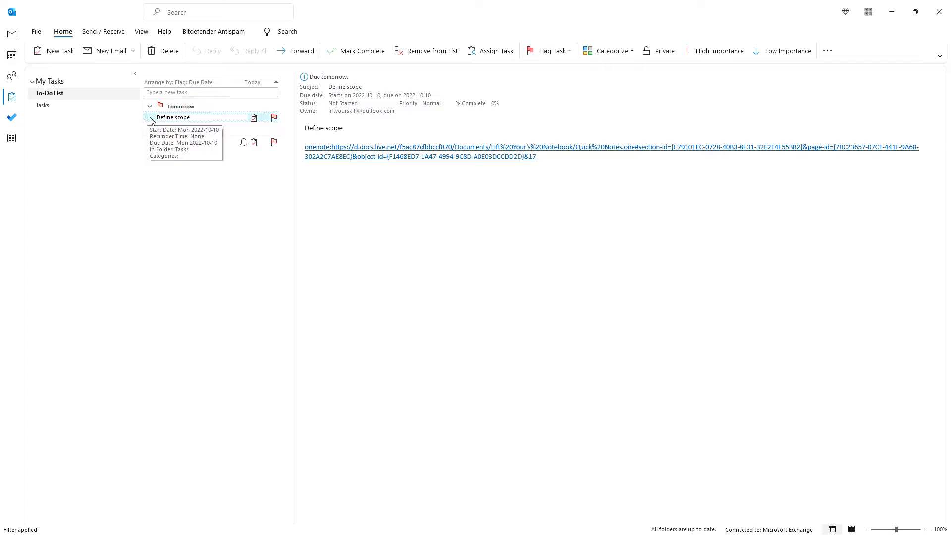
double_click(172, 117)
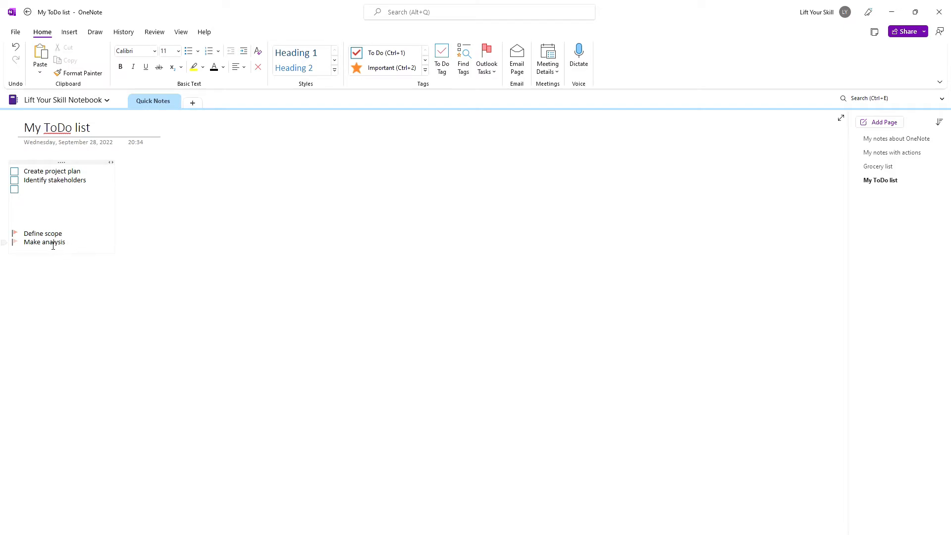
mouse_move(14, 242)
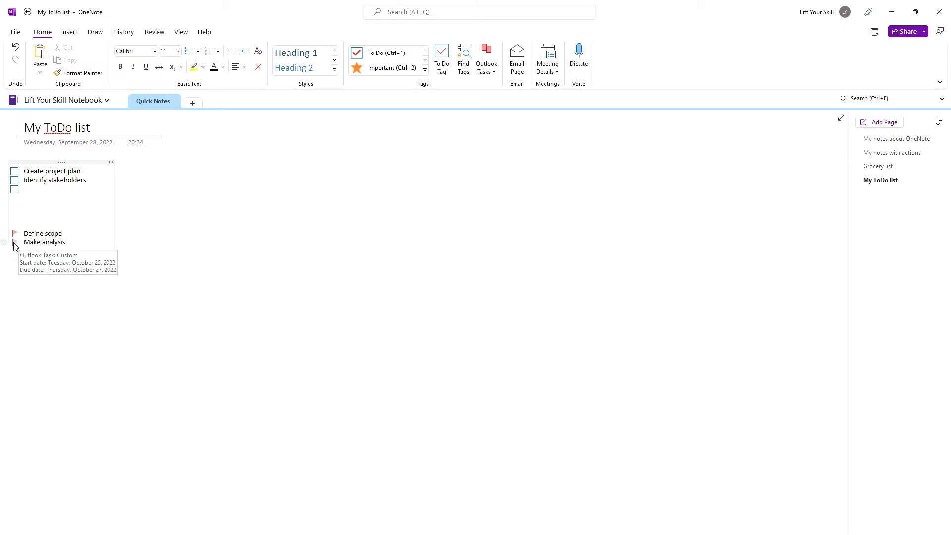
- Mark the Make analysis Outlook task complete from its flag in OneNote
click(13, 242)
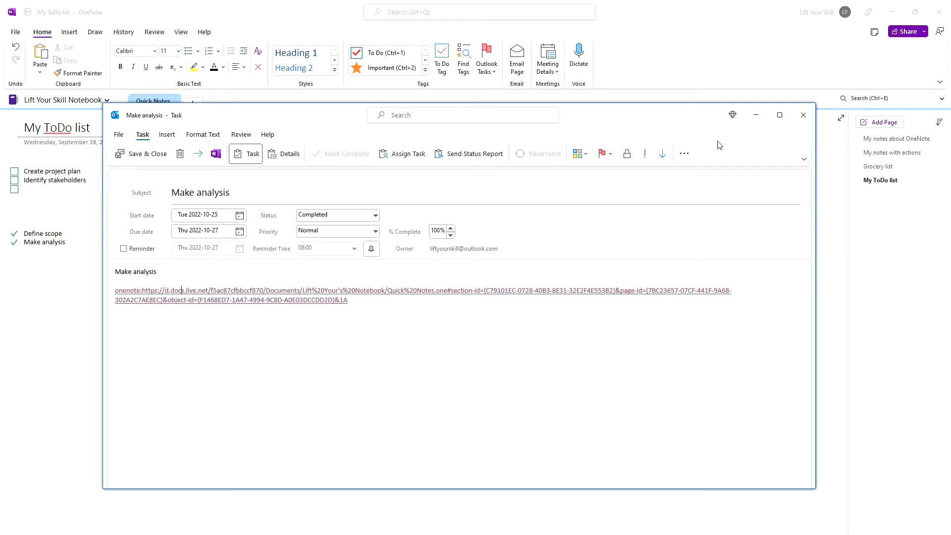
- Close the completed Make analysis task window, leaving both task lines ticked green
click(146, 154)
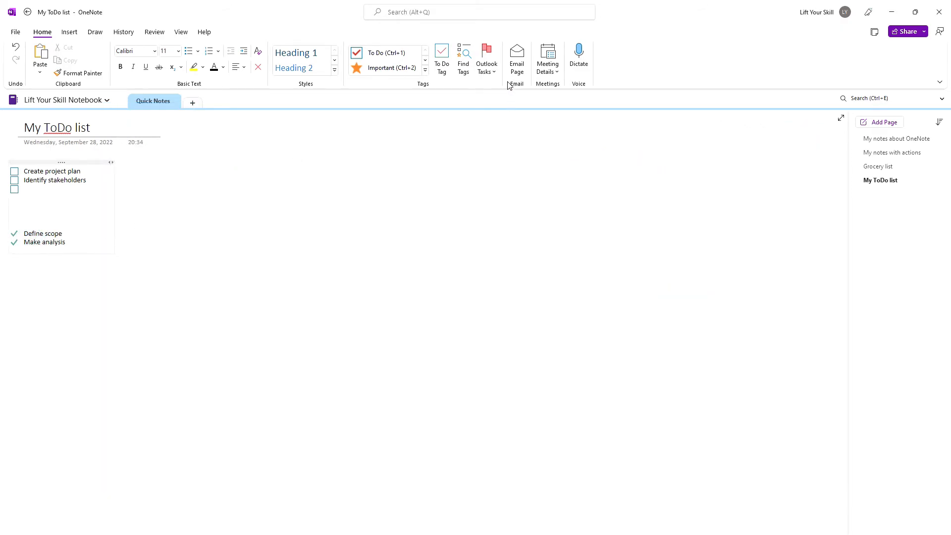
mouse_move(487, 61)
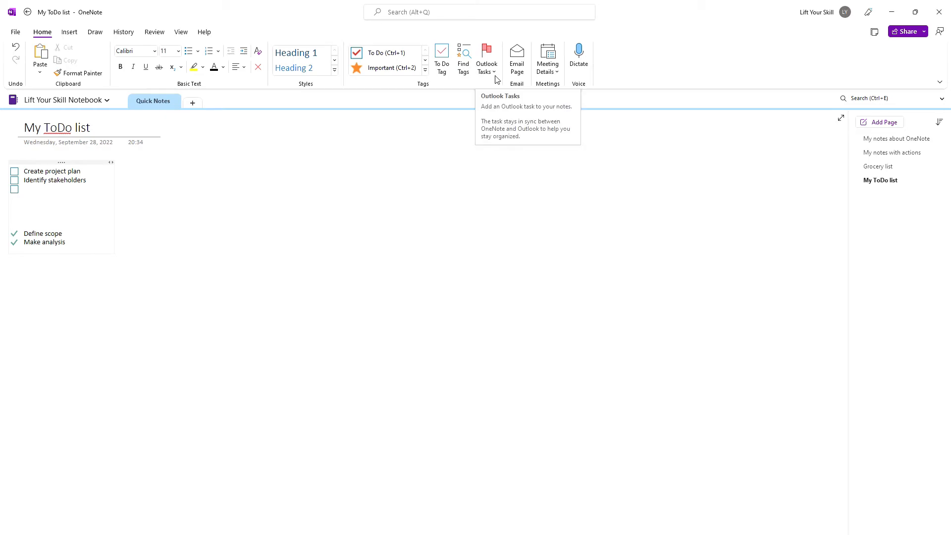
- Bring up the Outlook task options for the Make analysis line to delete its Outlook task
click(487, 58)
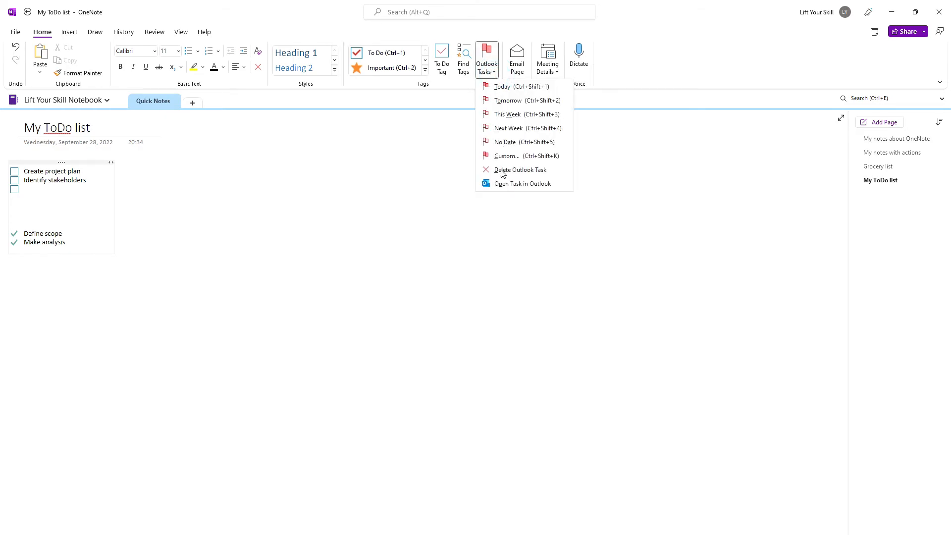
mouse_move(520, 170)
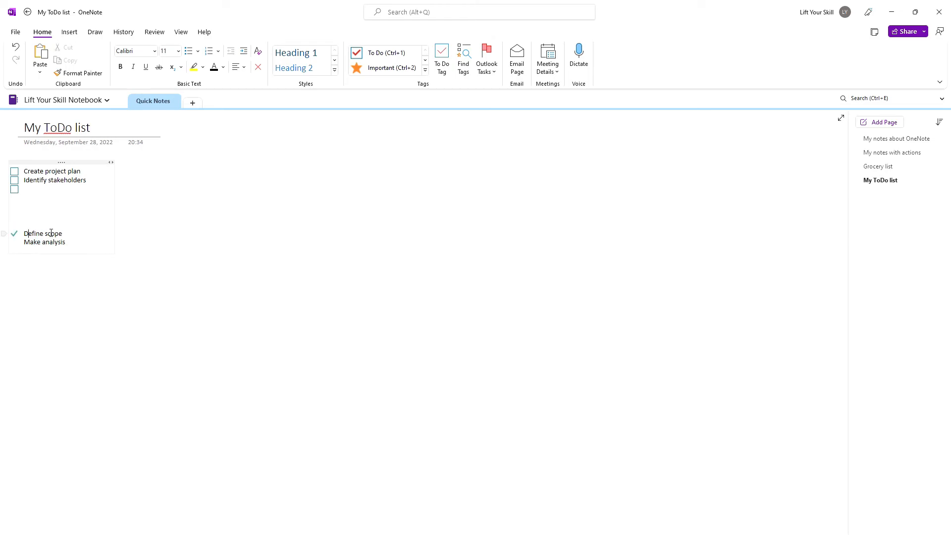
mouse_move(15, 236)
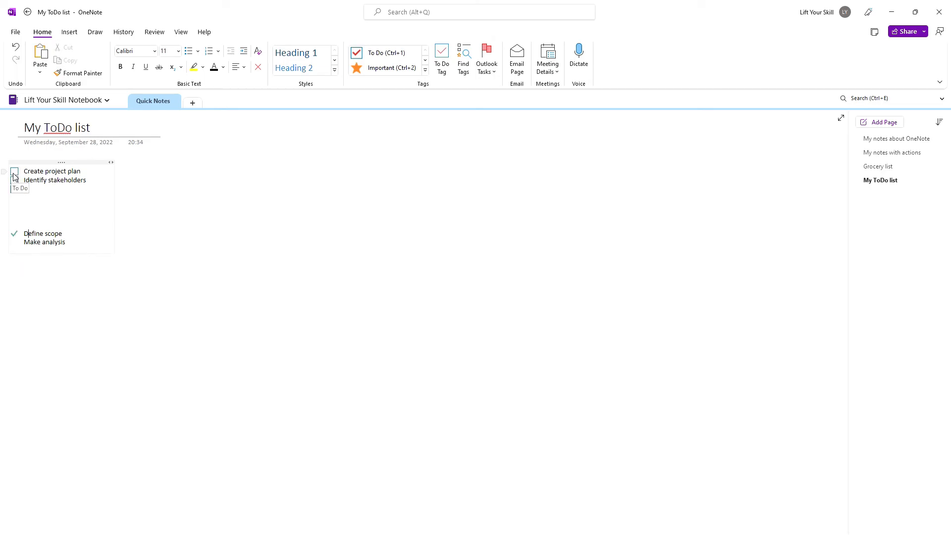
- Tick off 'Create project plan' on the My ToDo list and show the Outlook task options again
click(14, 172)
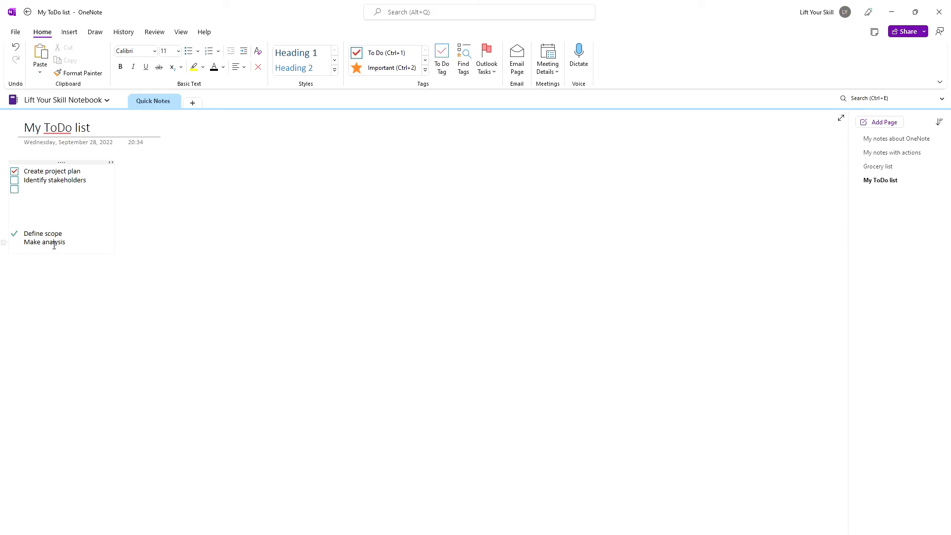
mouse_move(93, 225)
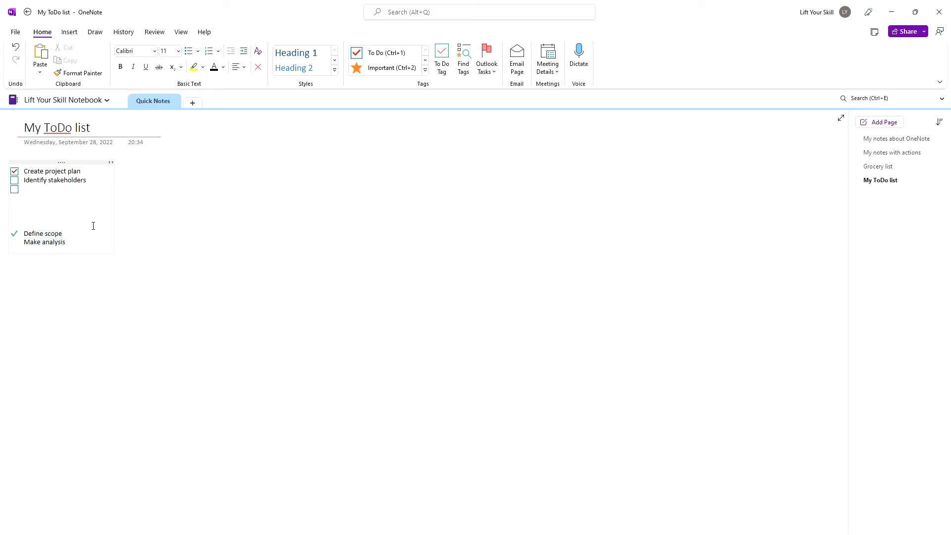
mouse_move(459, 79)
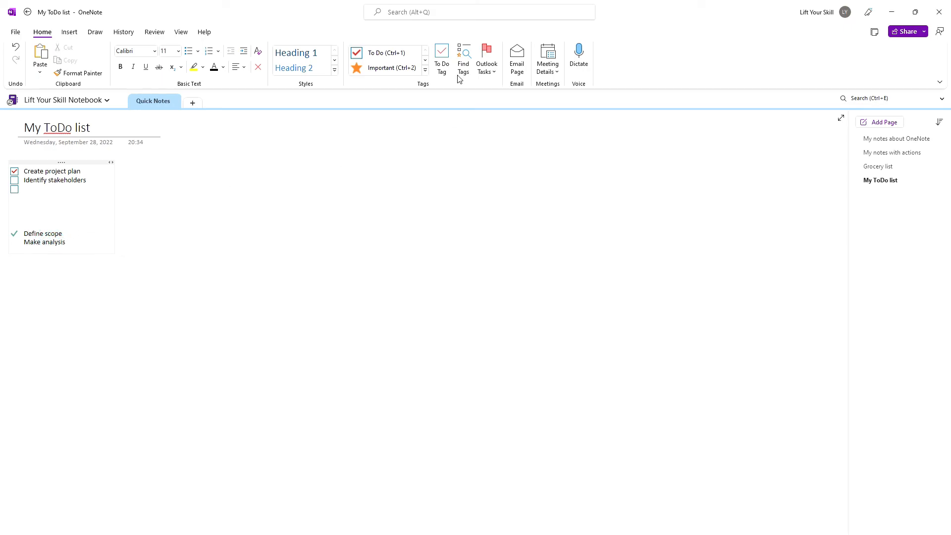
mouse_move(405, 107)
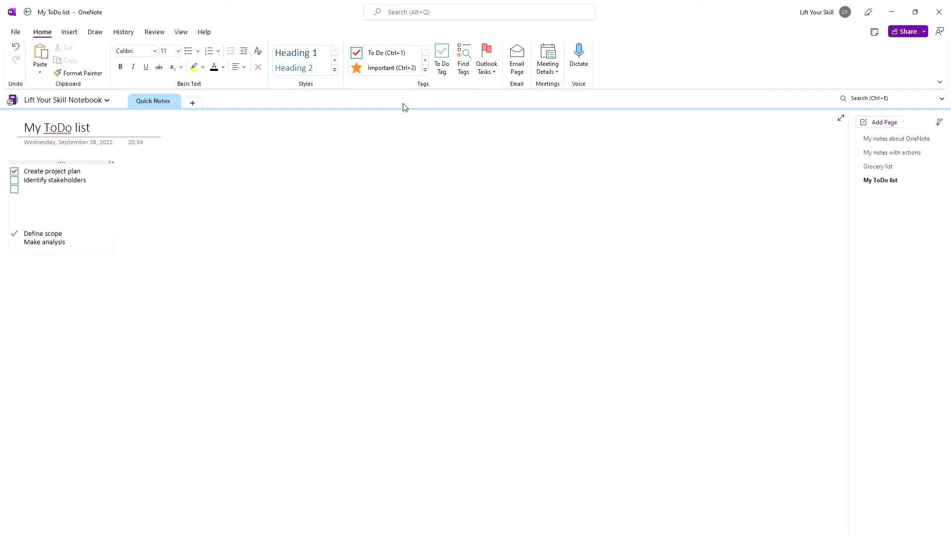
click(485, 57)
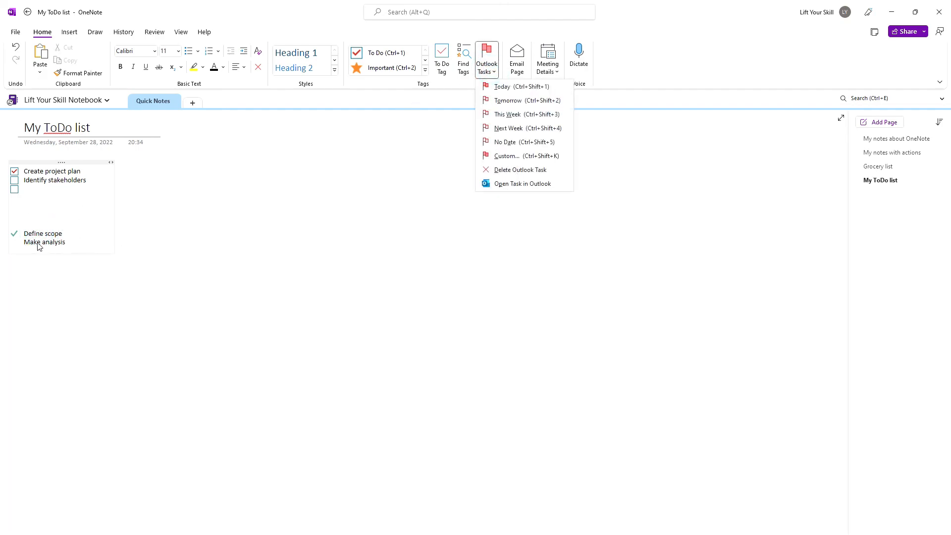